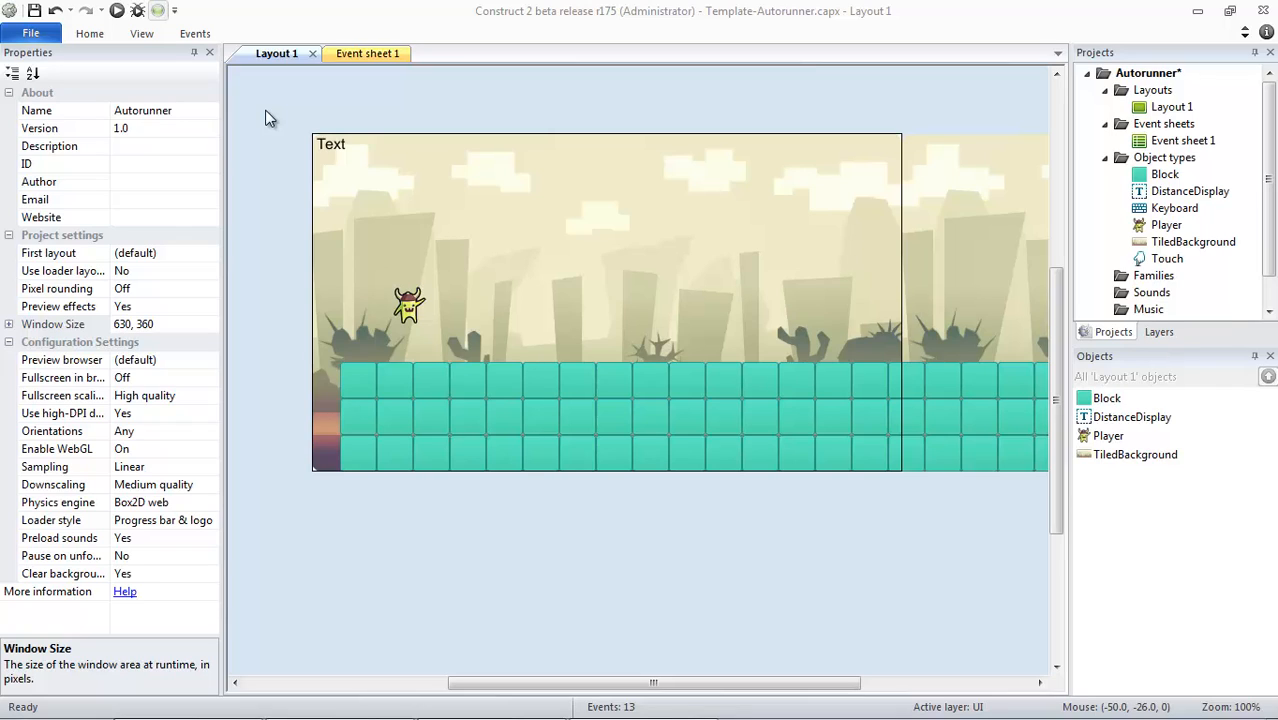
mouse_move(272, 112)
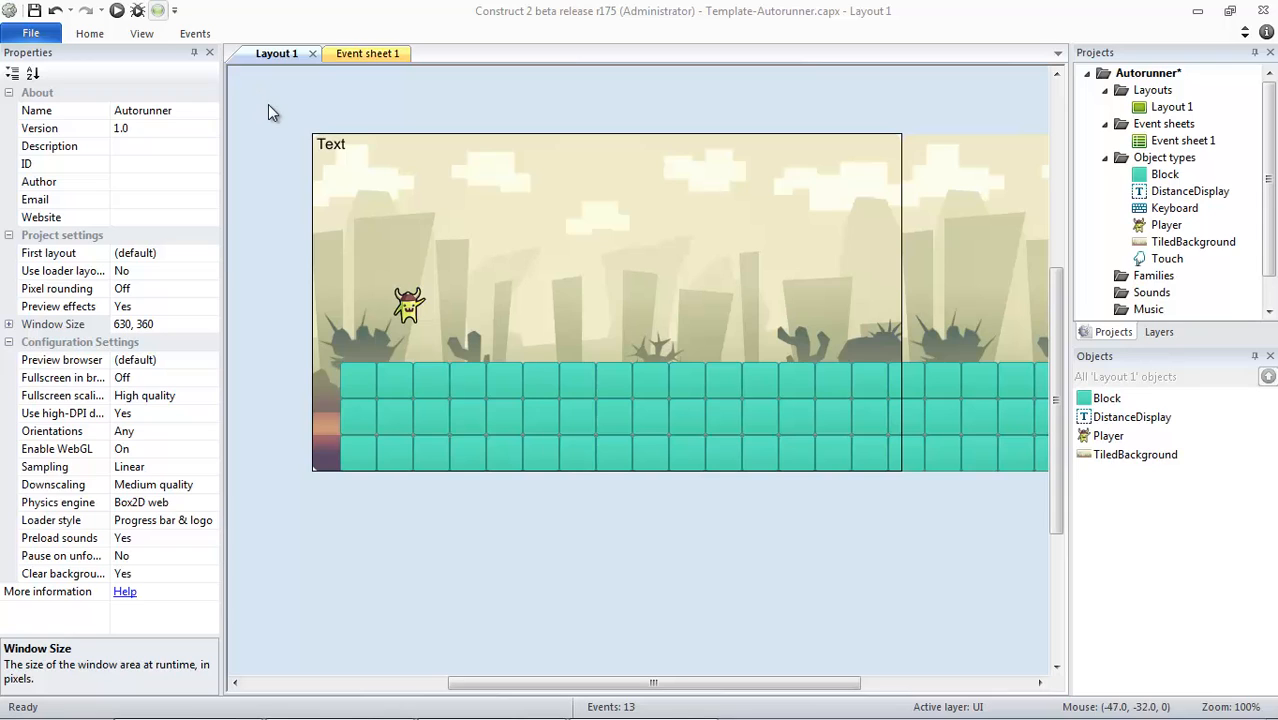
mouse_move(564, 710)
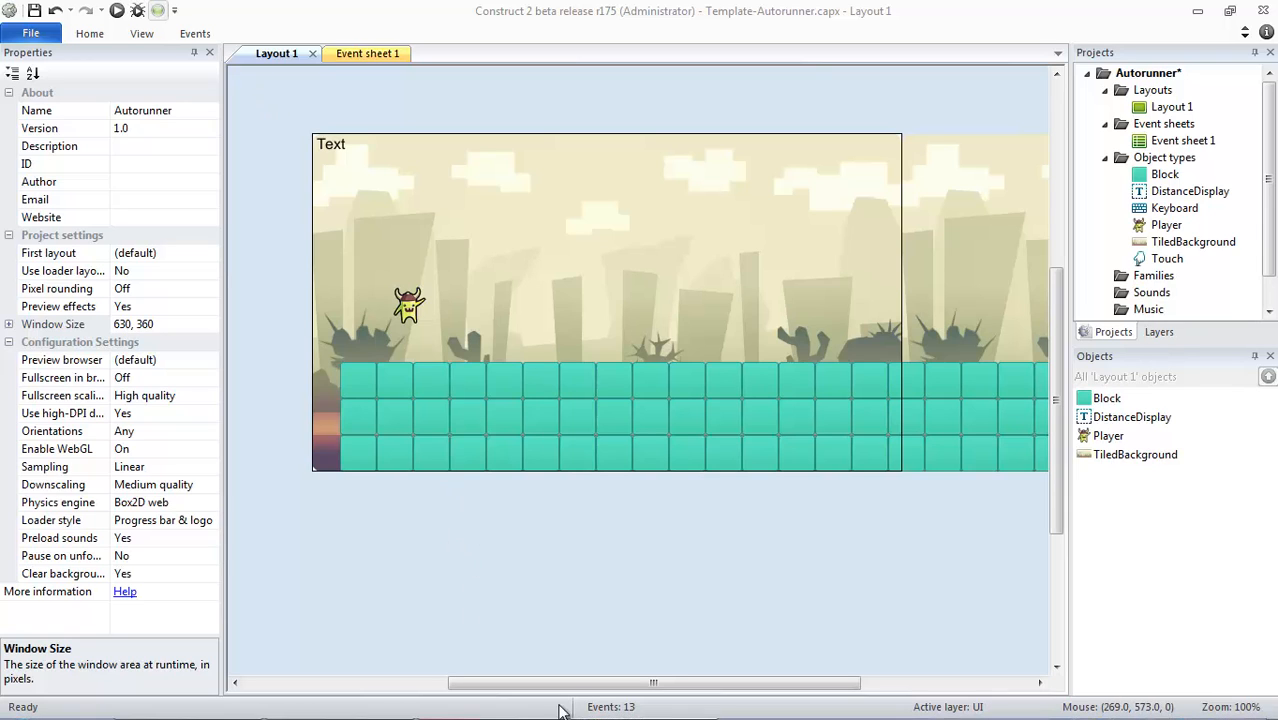
Step: Show the GifCam capture window over the Autorunner layout via the taskbar
left_click(20, 700)
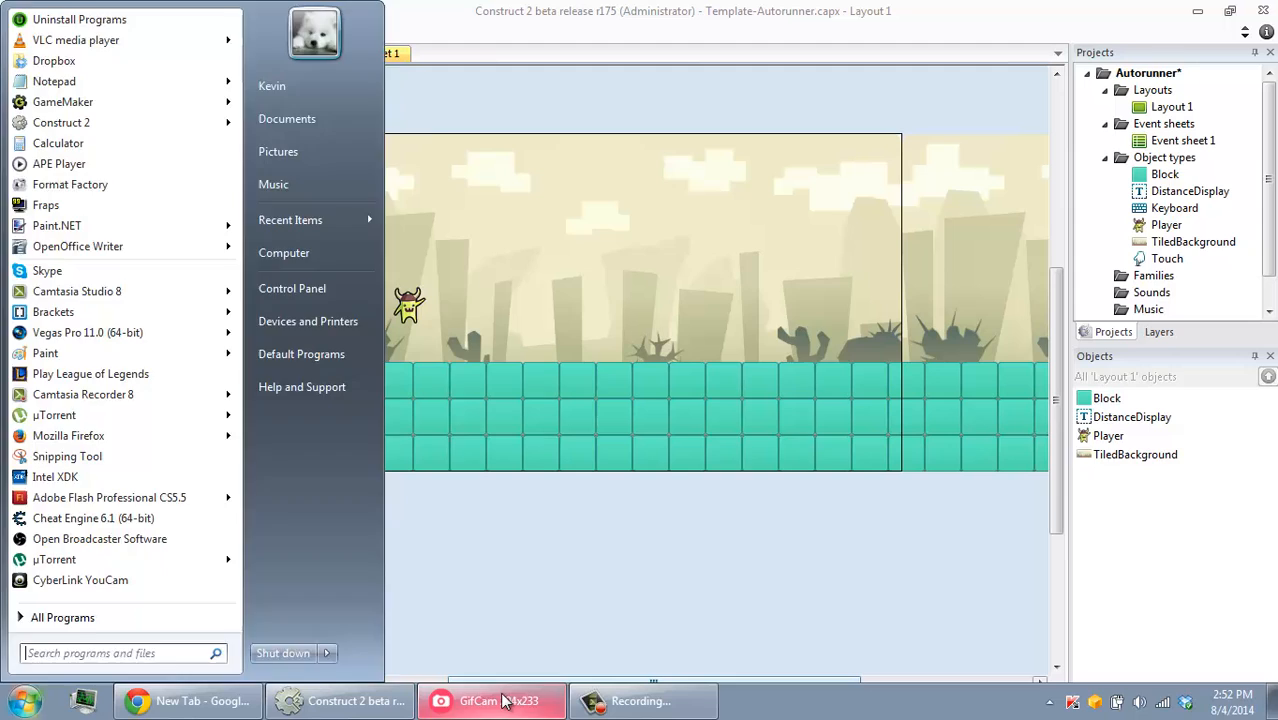
left_click(490, 700)
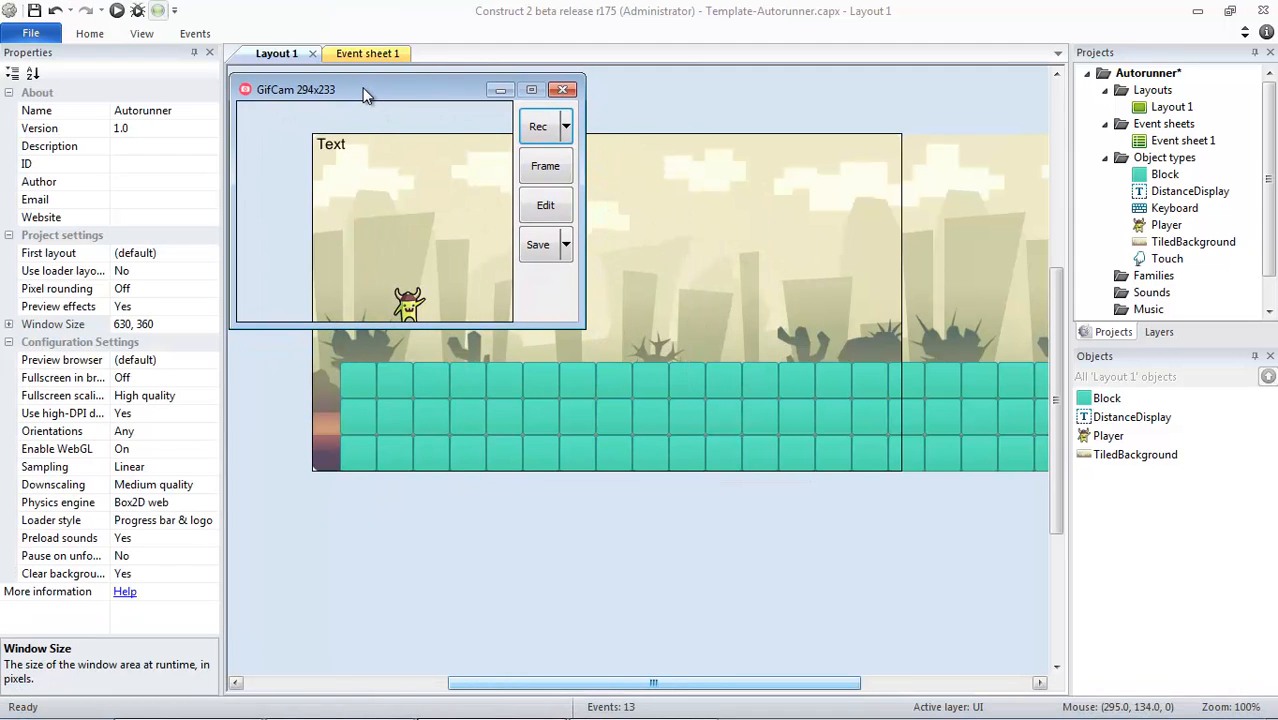
mouse_move(442, 102)
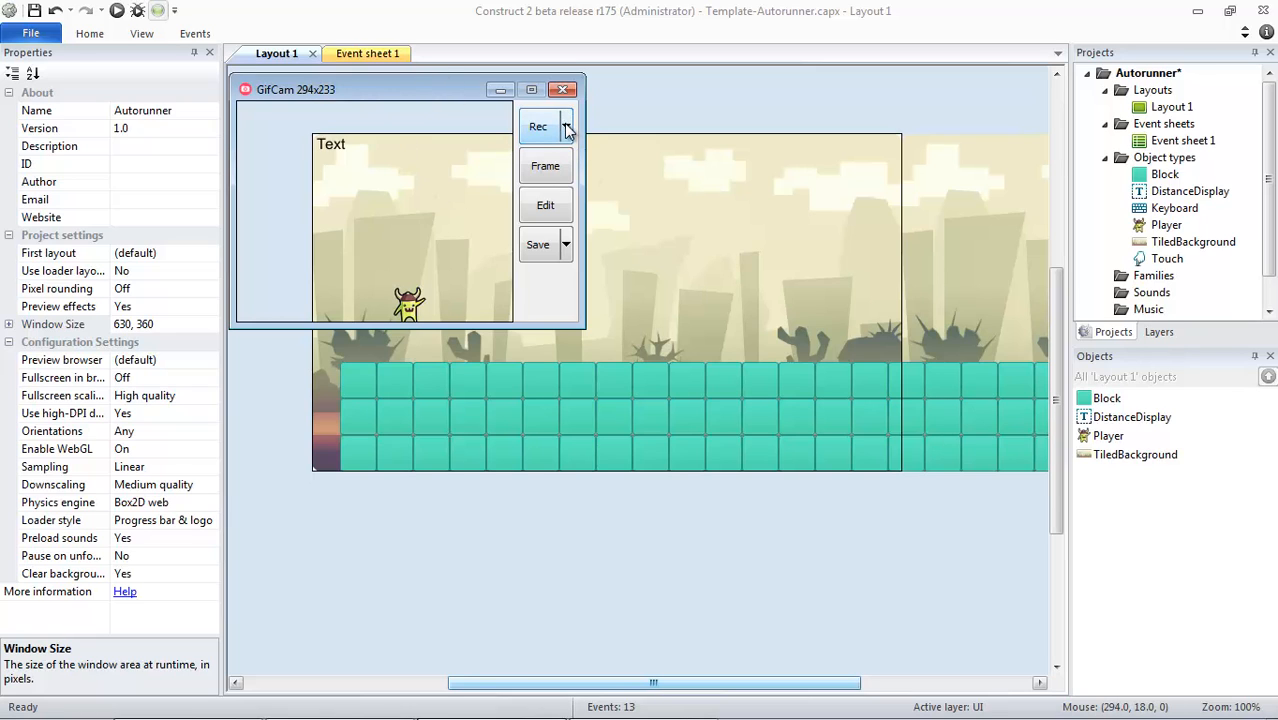
Step: Set GifCam's recording frame rate to 33 FPS from the Rec dropdown
left_click(566, 126)
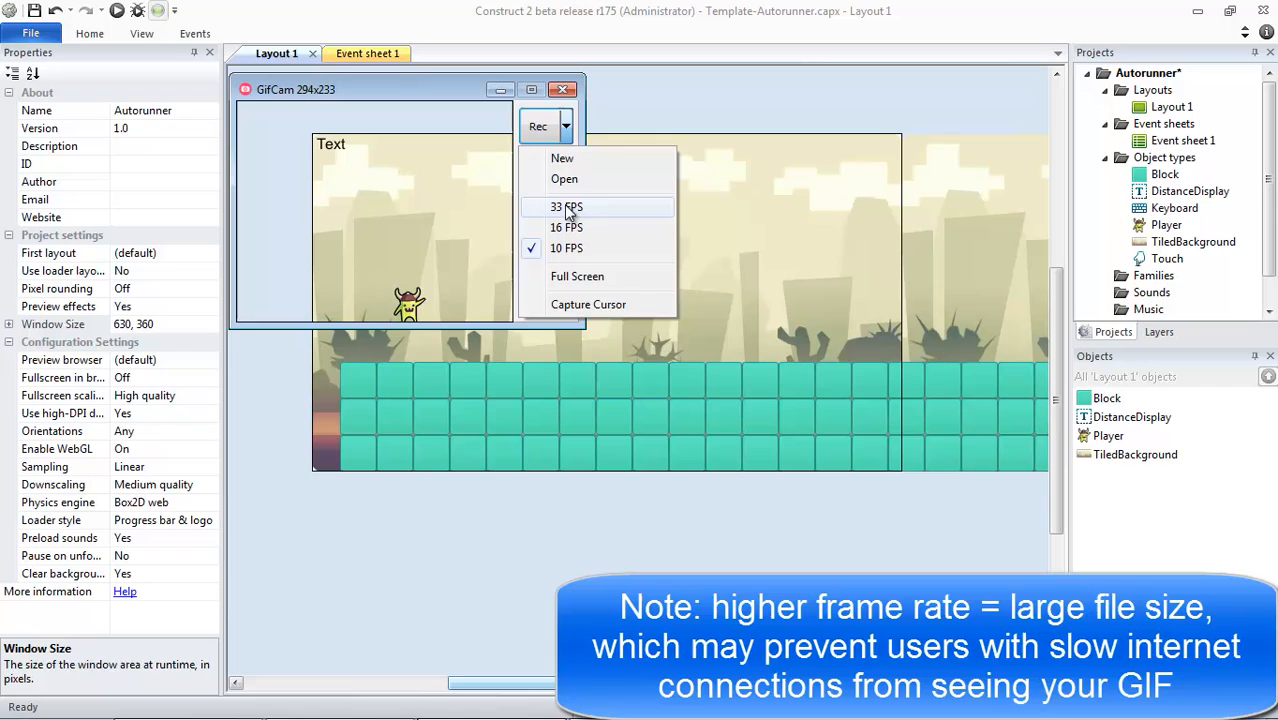
mouse_move(568, 212)
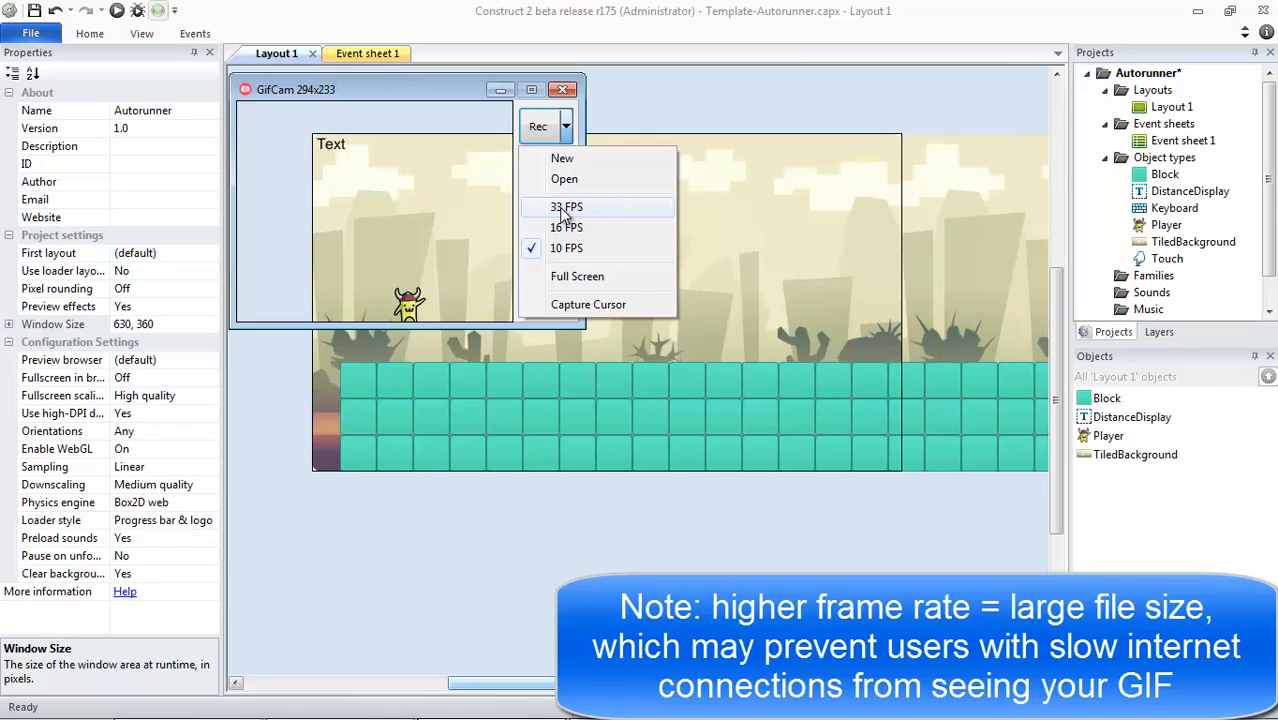
mouse_move(604, 216)
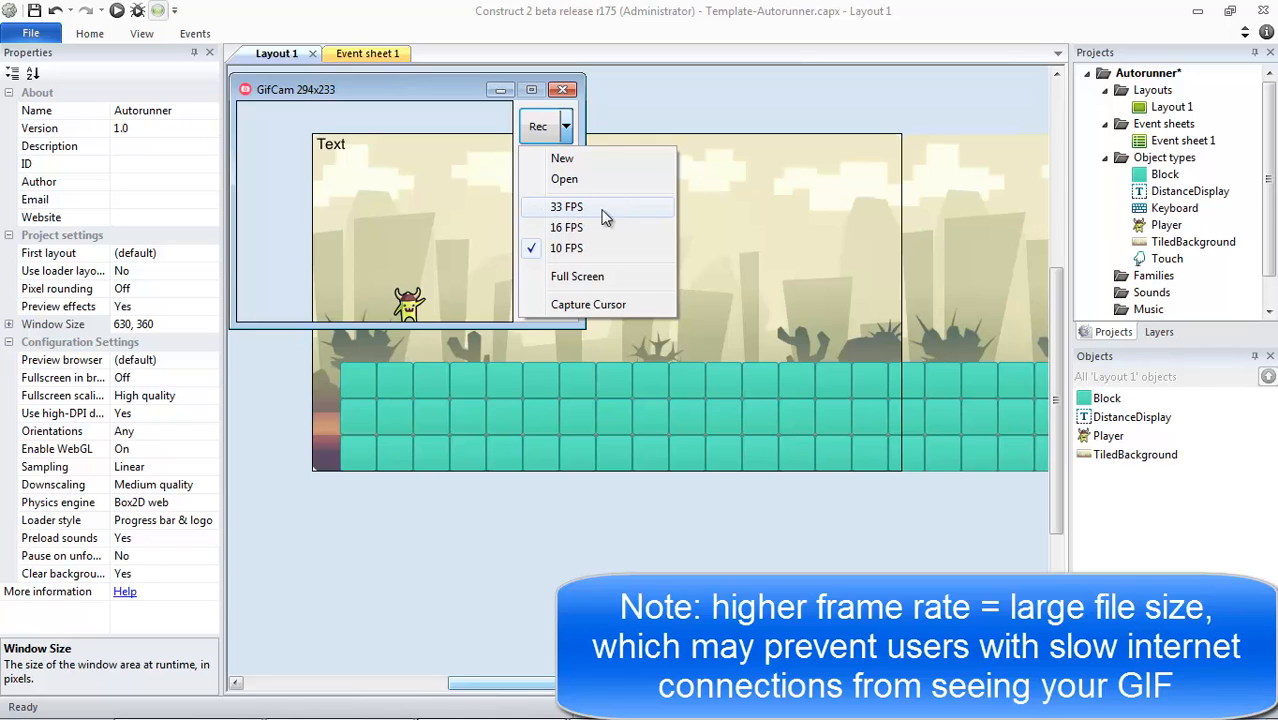
left_click(568, 206)
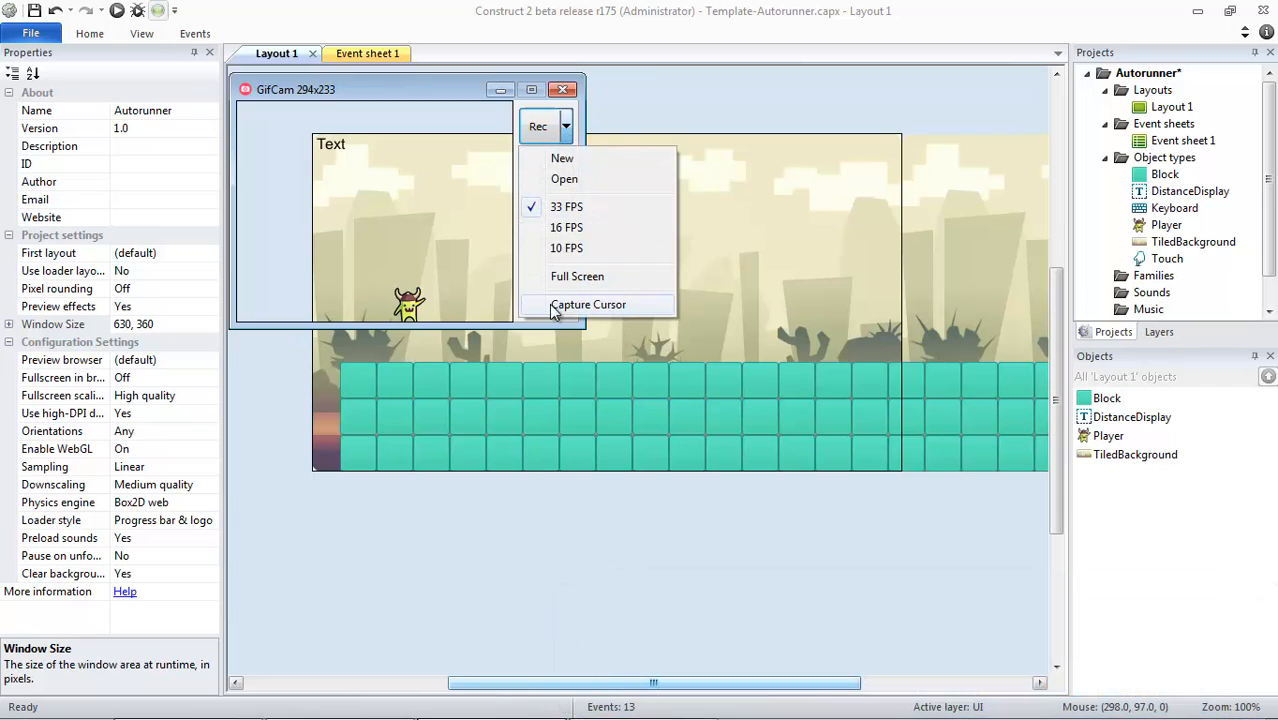
mouse_move(576, 310)
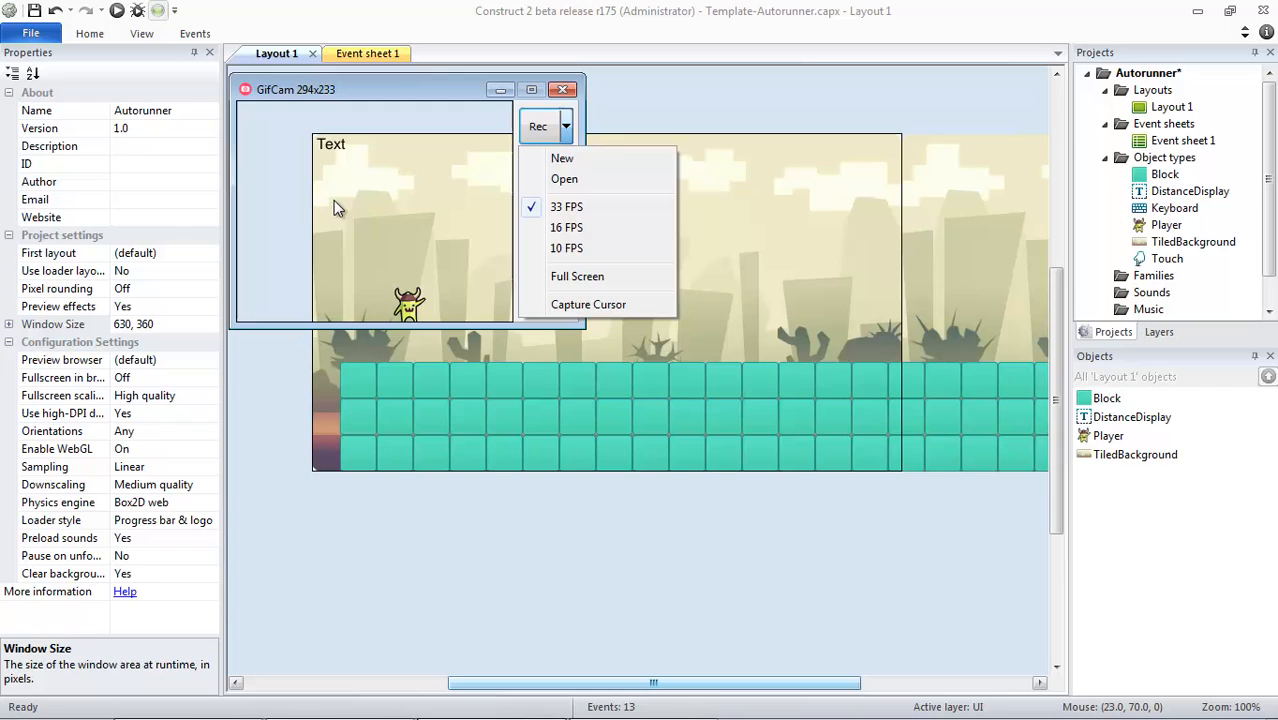
mouse_move(564, 296)
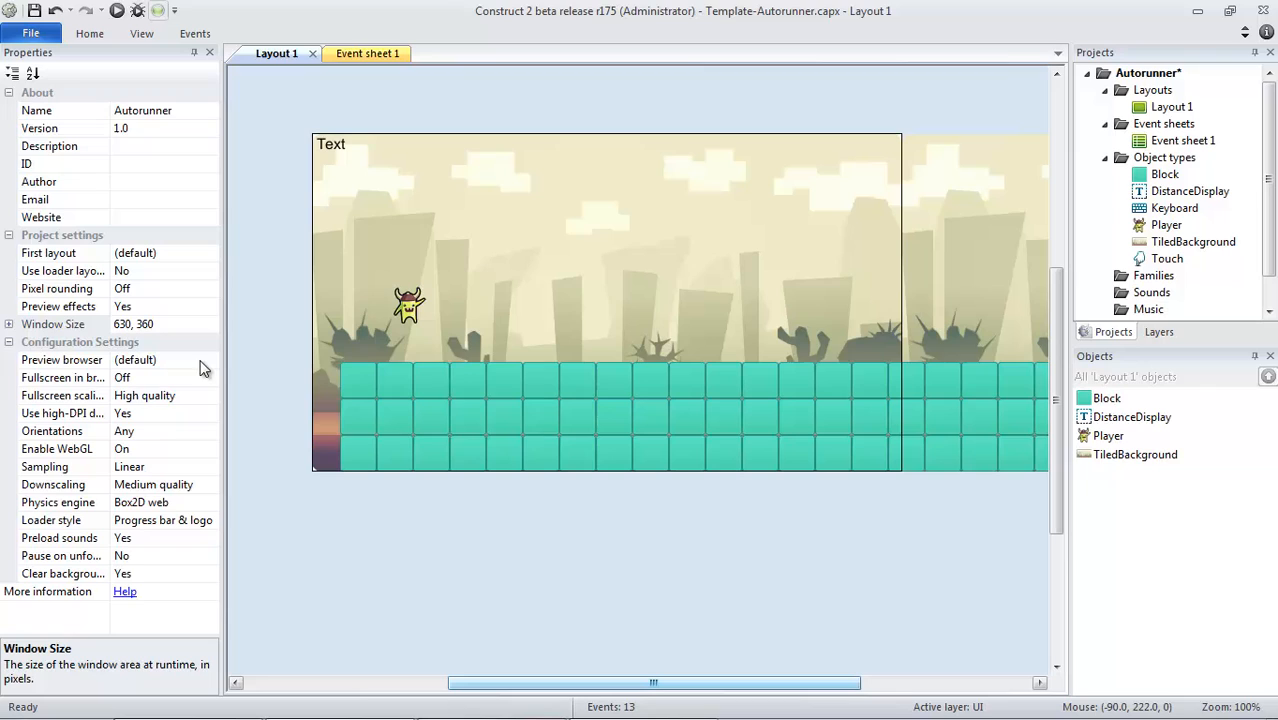
left_click(62, 376)
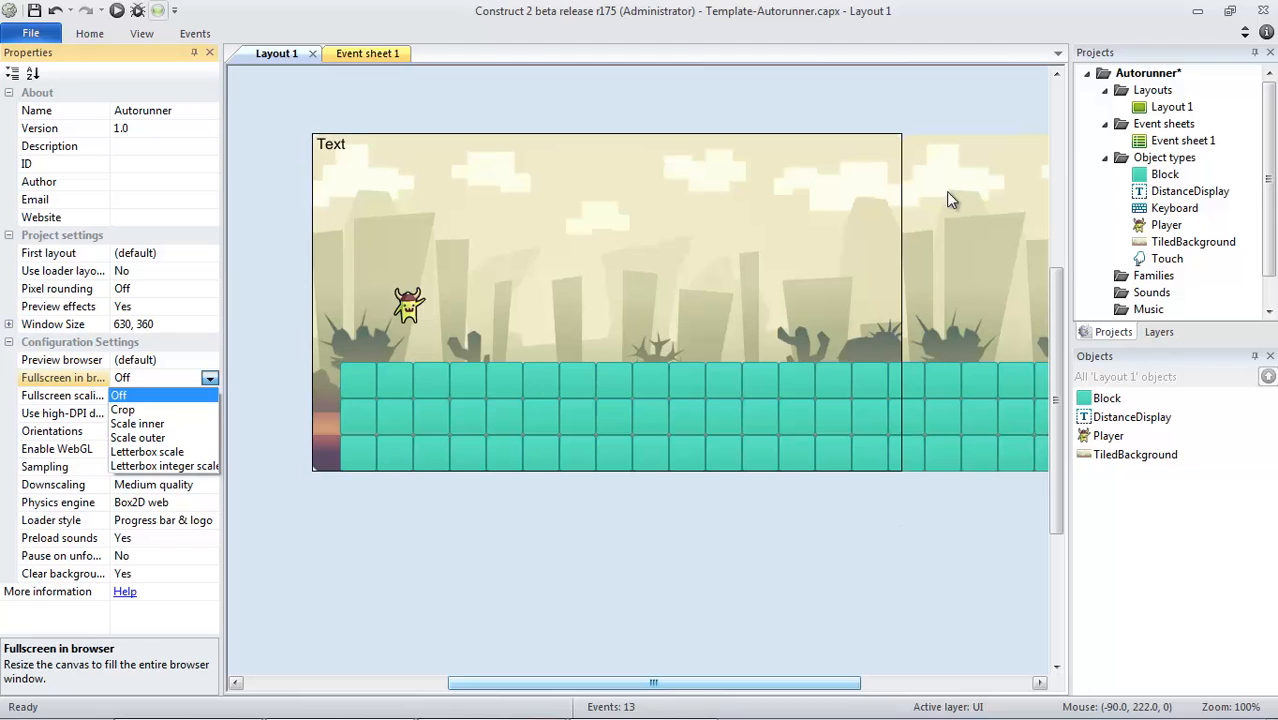
mouse_move(422, 134)
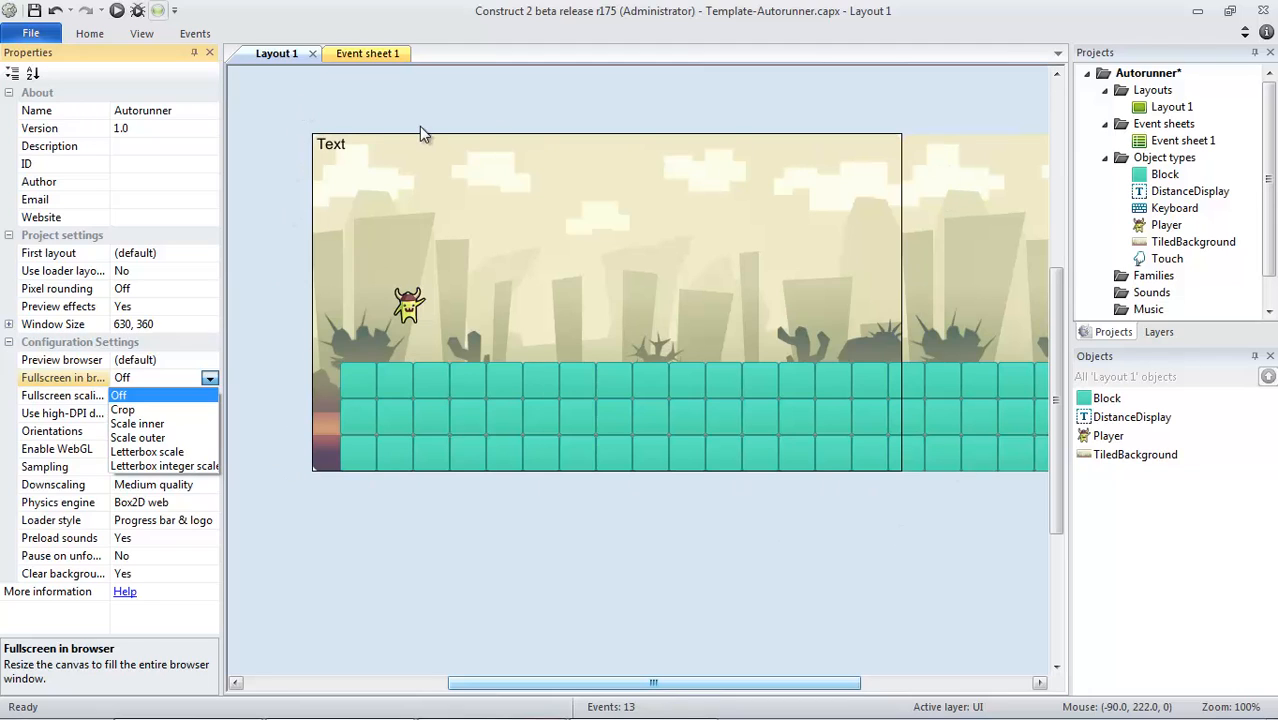
mouse_move(416, 108)
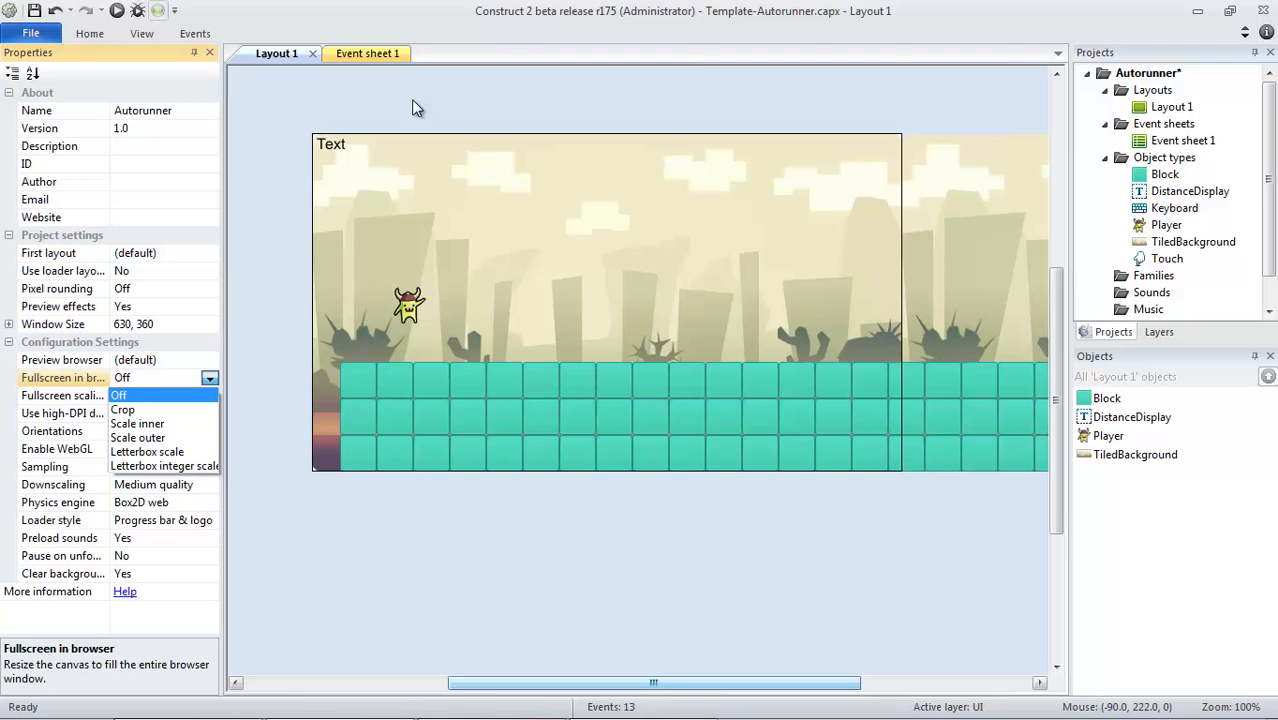
mouse_move(234, 374)
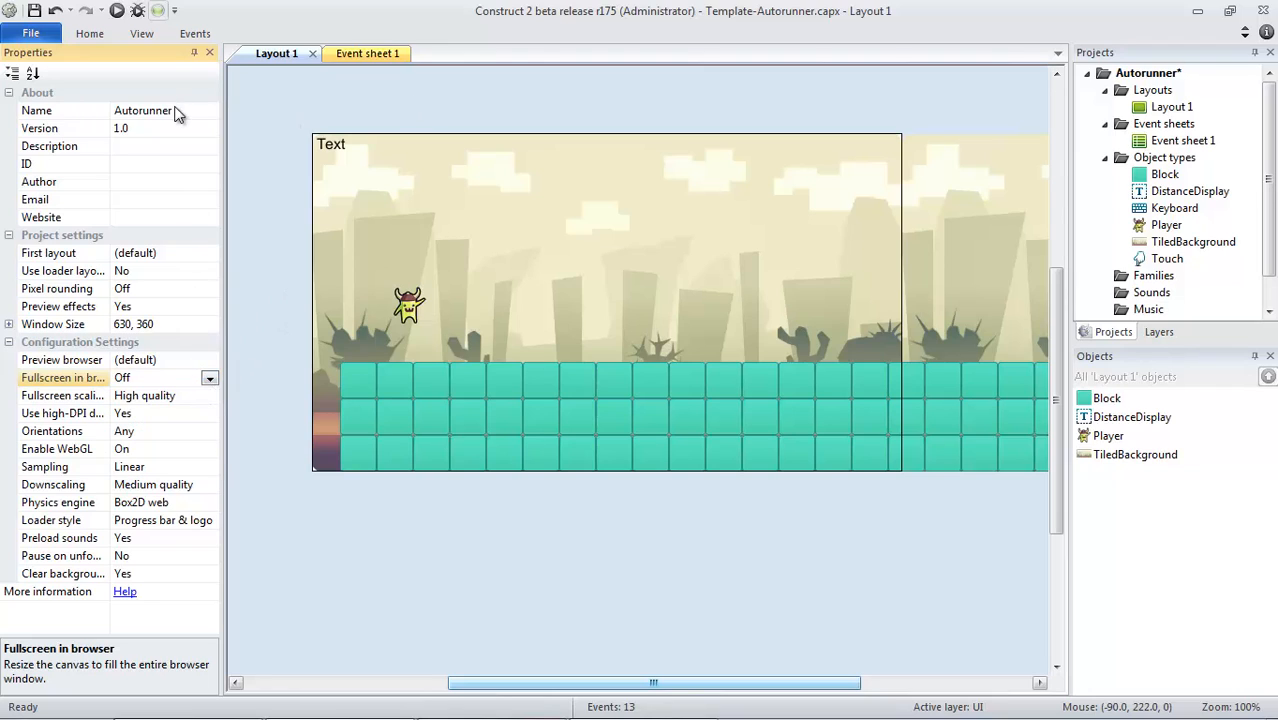
left_click(32, 32)
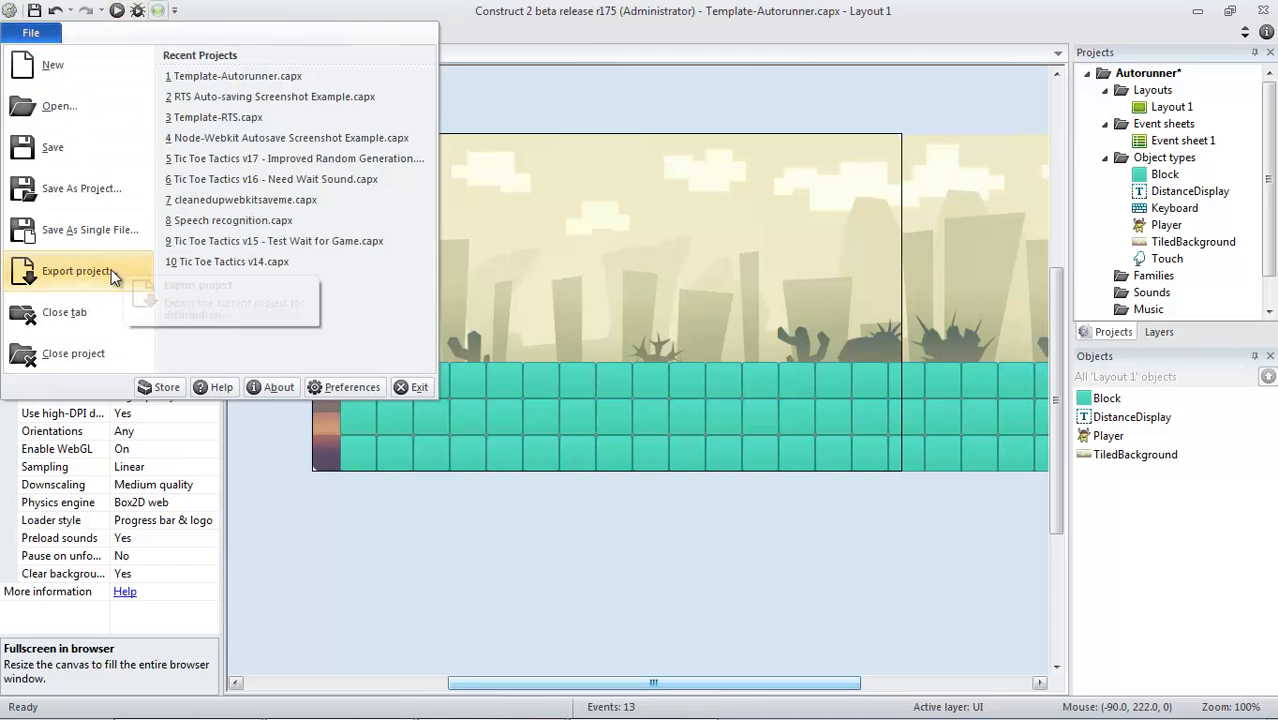
left_click(76, 272)
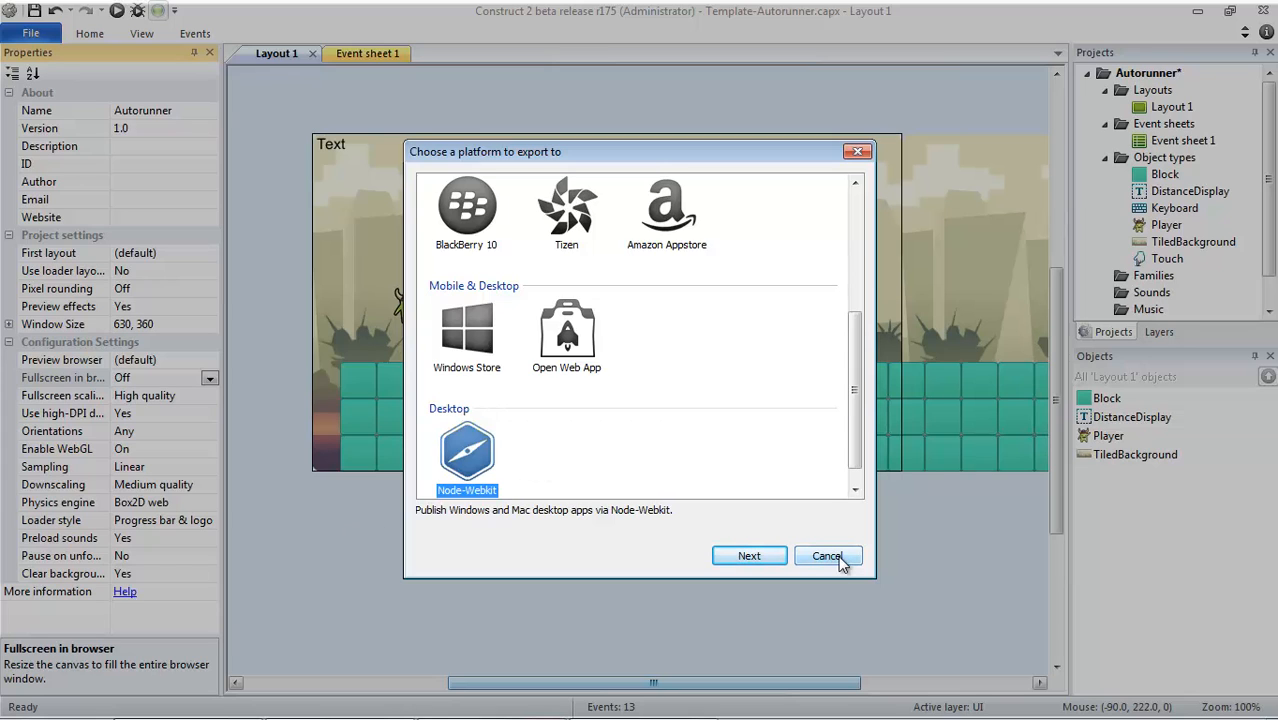
left_click(828, 556)
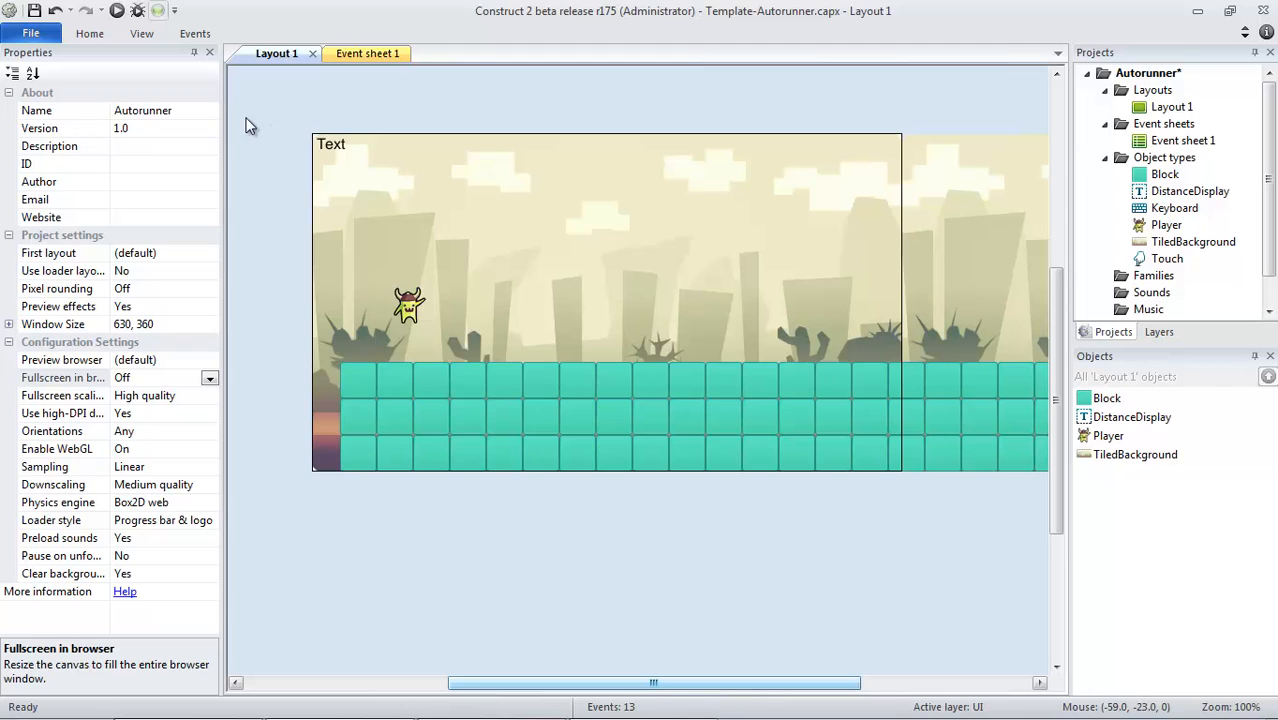
mouse_move(470, 320)
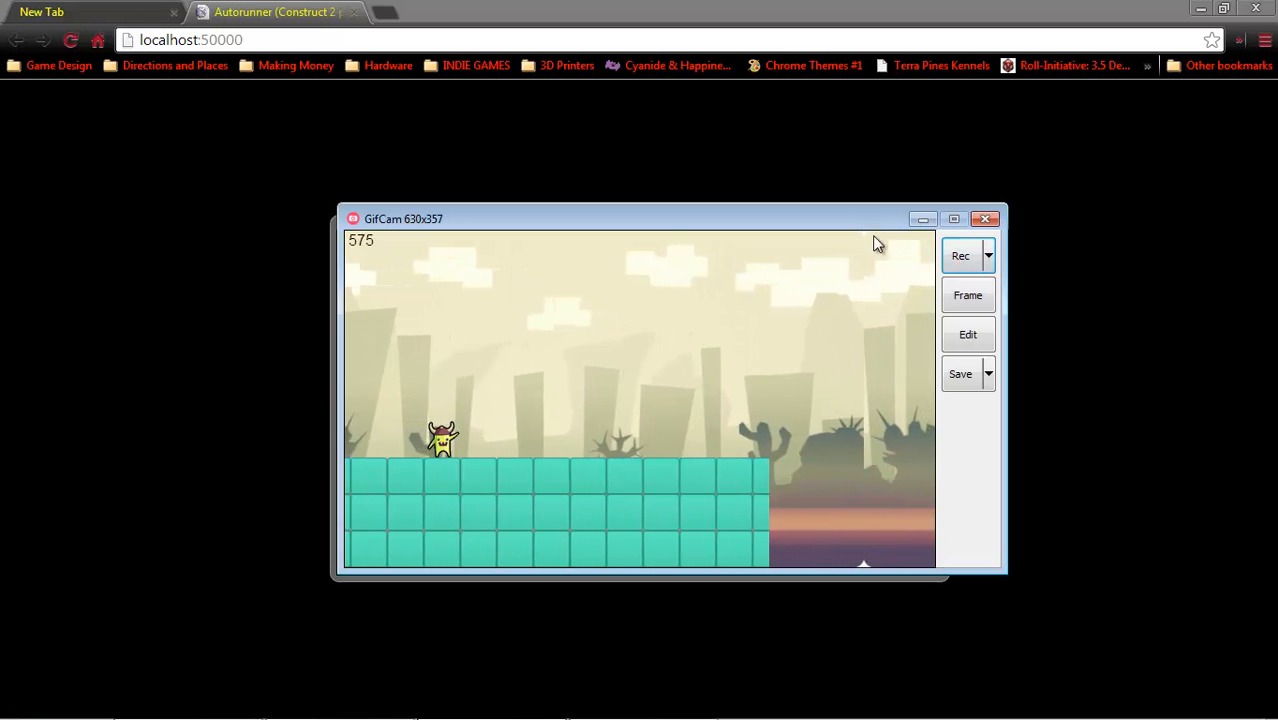
Step: Record the running Autorunner game to 370 frames, then load the frames in the editor
left_click(960, 256)
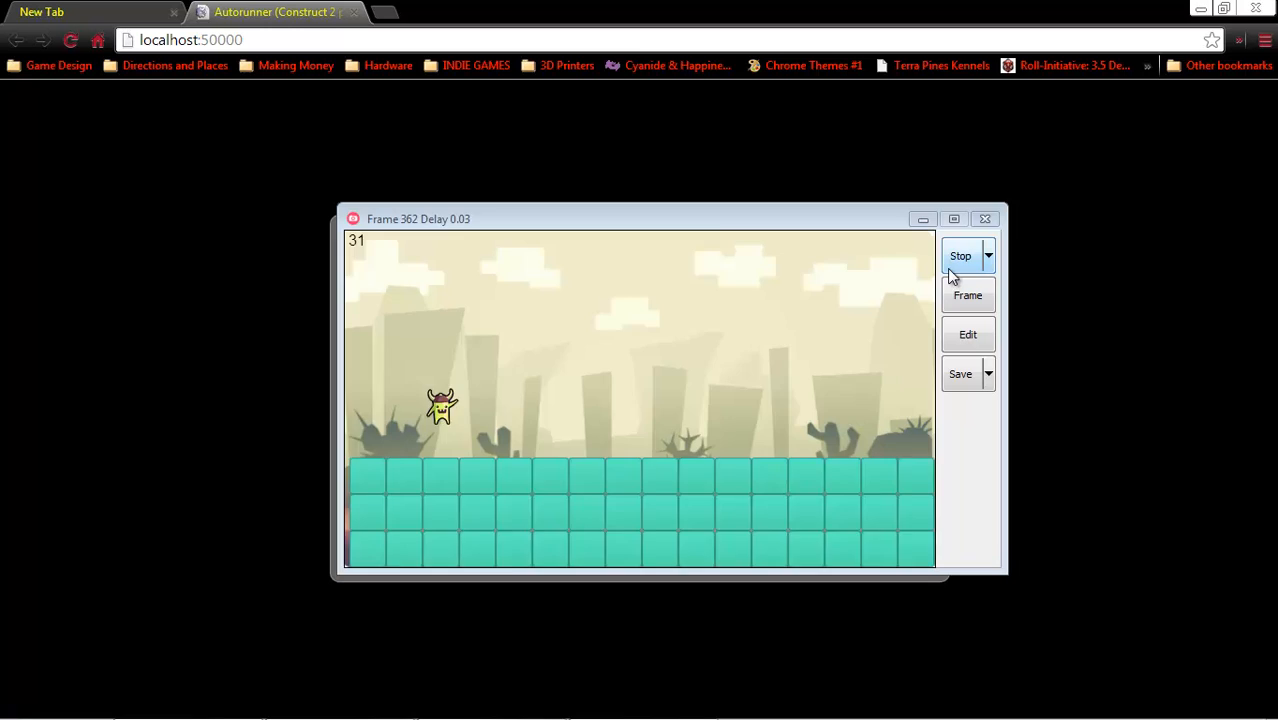
left_click(960, 256)
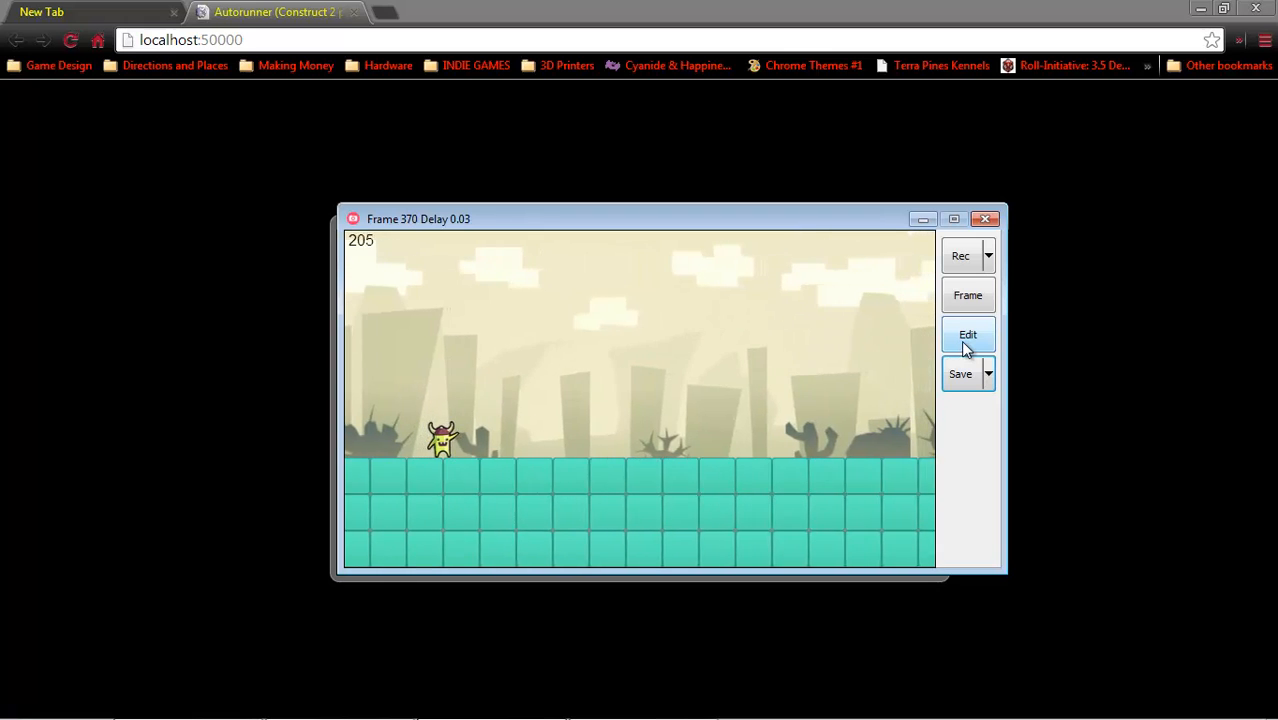
left_click(968, 334)
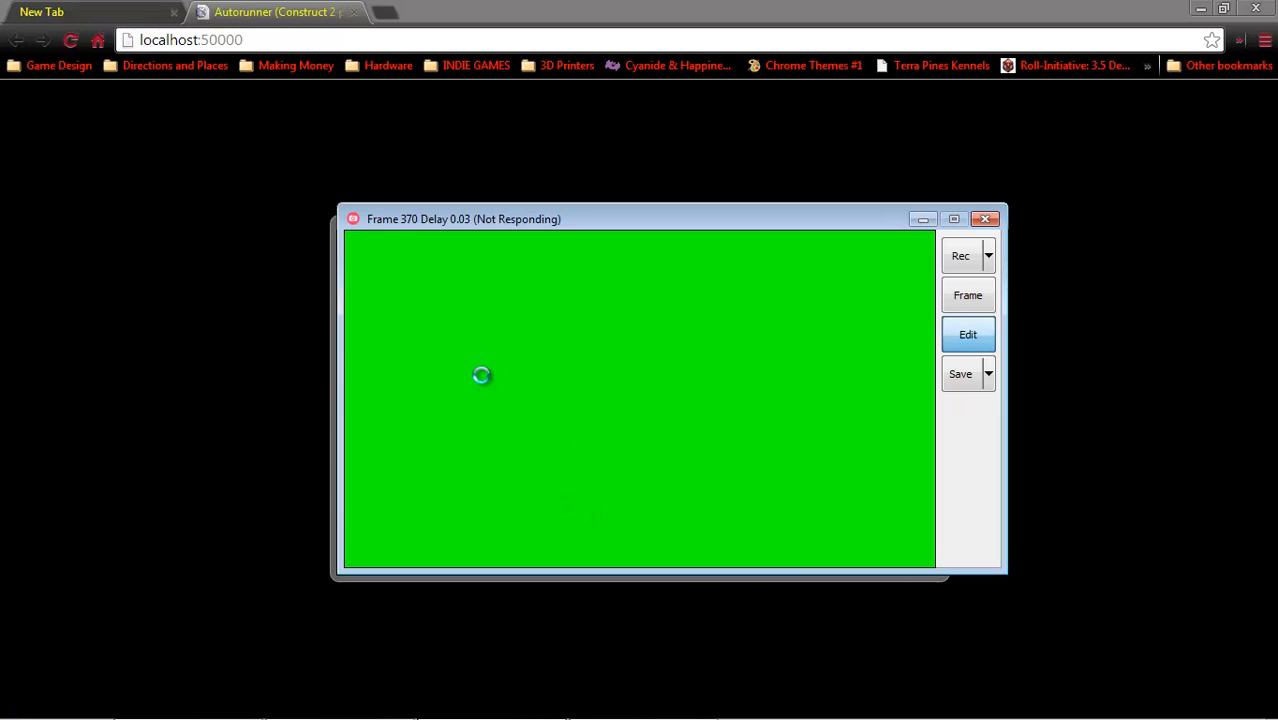
Step: Browse the recorded frames with the frame editing options and move to a later frame
left_click(968, 334)
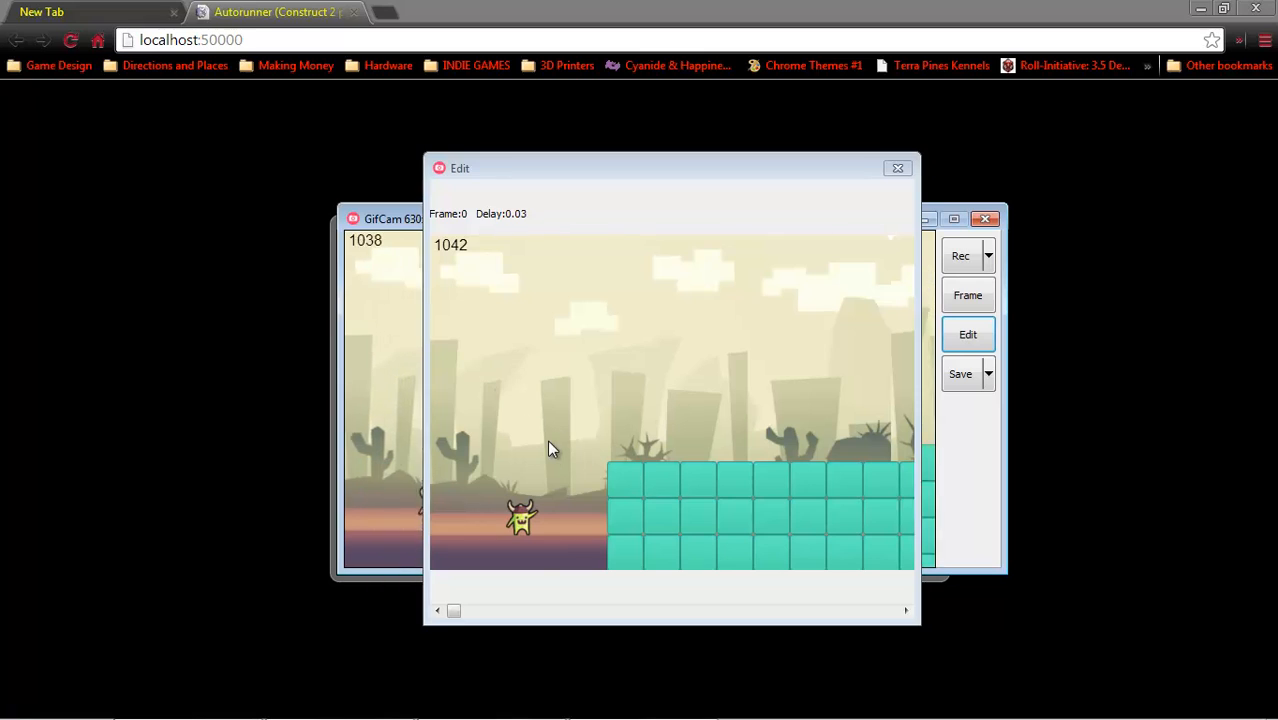
right_click(550, 448)
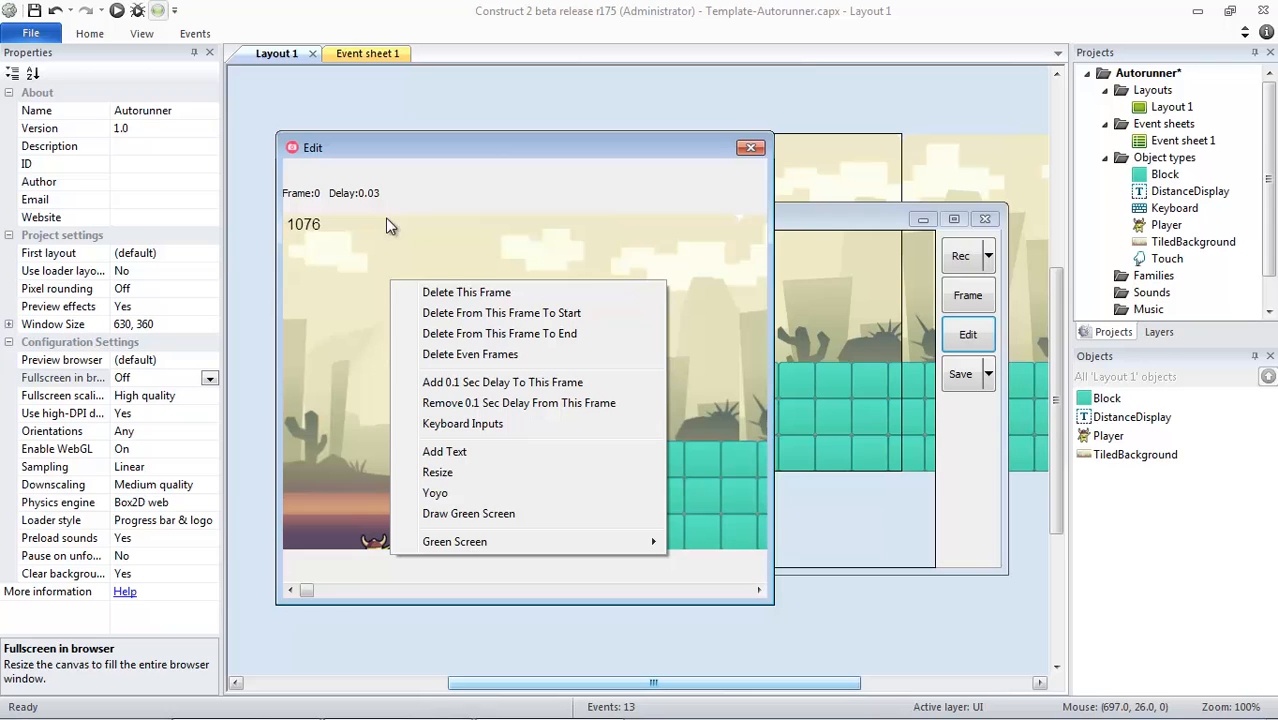
mouse_move(364, 476)
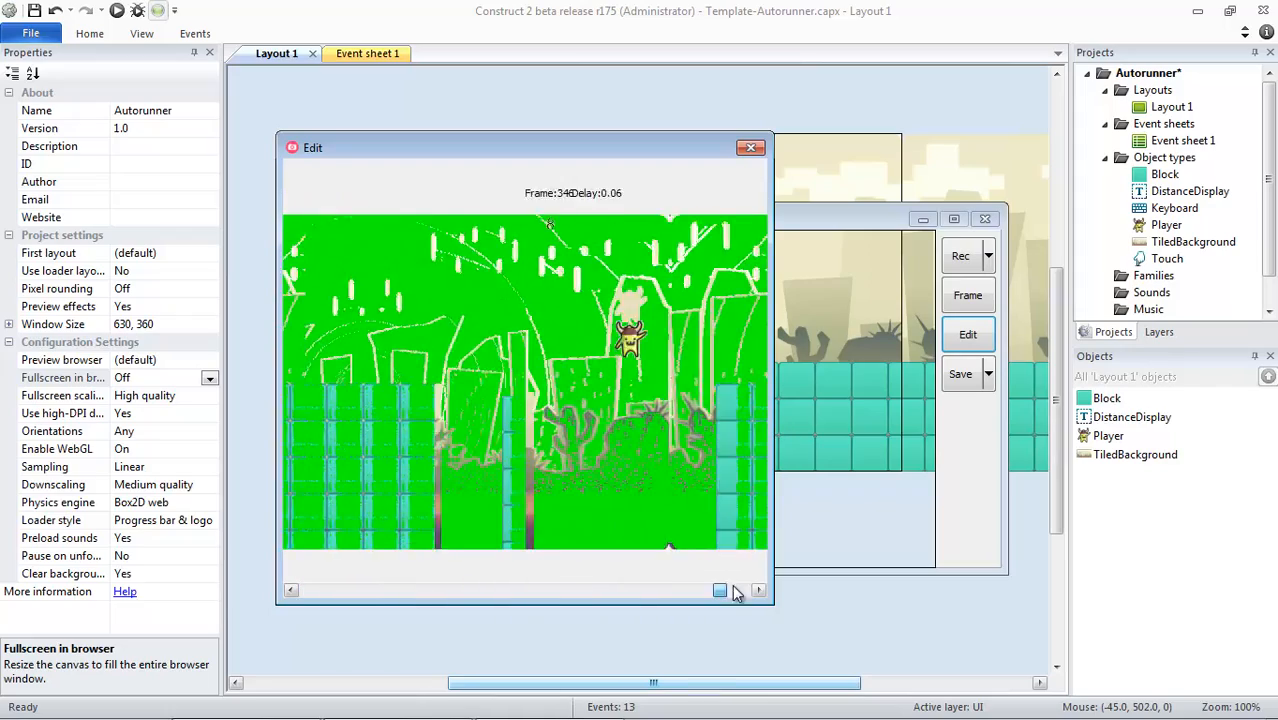
left_click(756, 590)
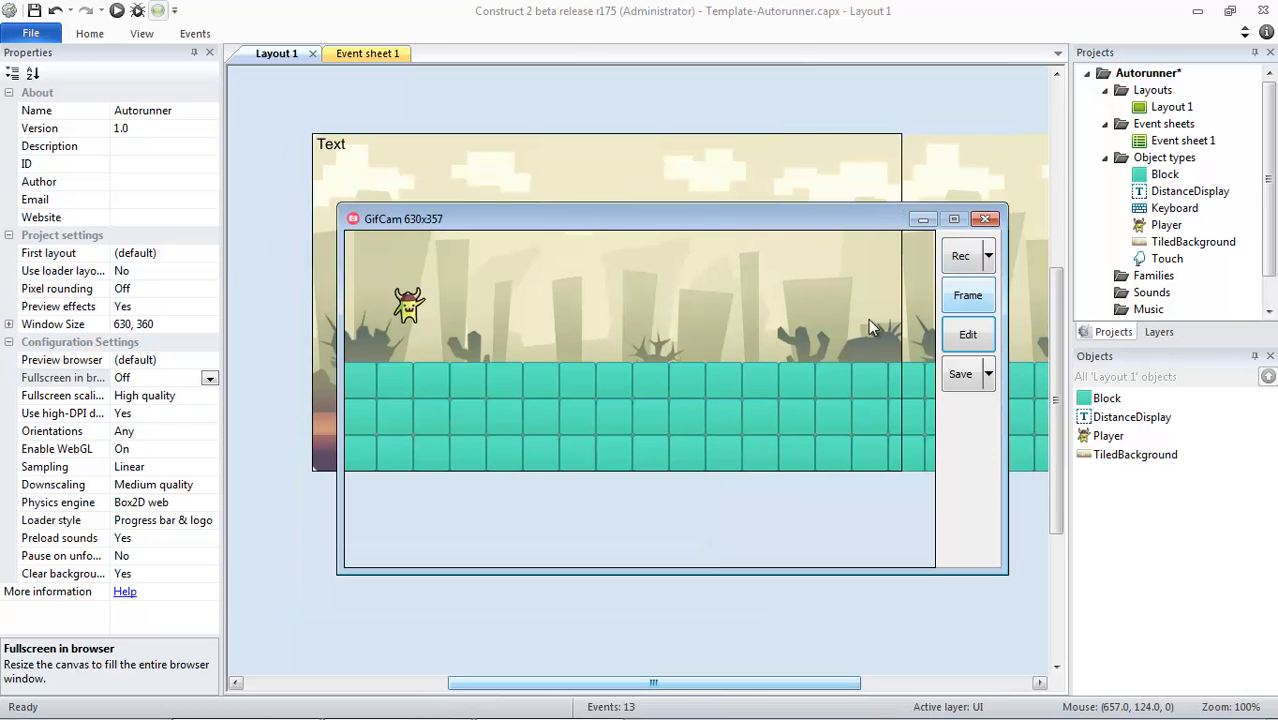
Step: Save the animation to the Desktop as a GIF named Autorunner
left_click(958, 374)
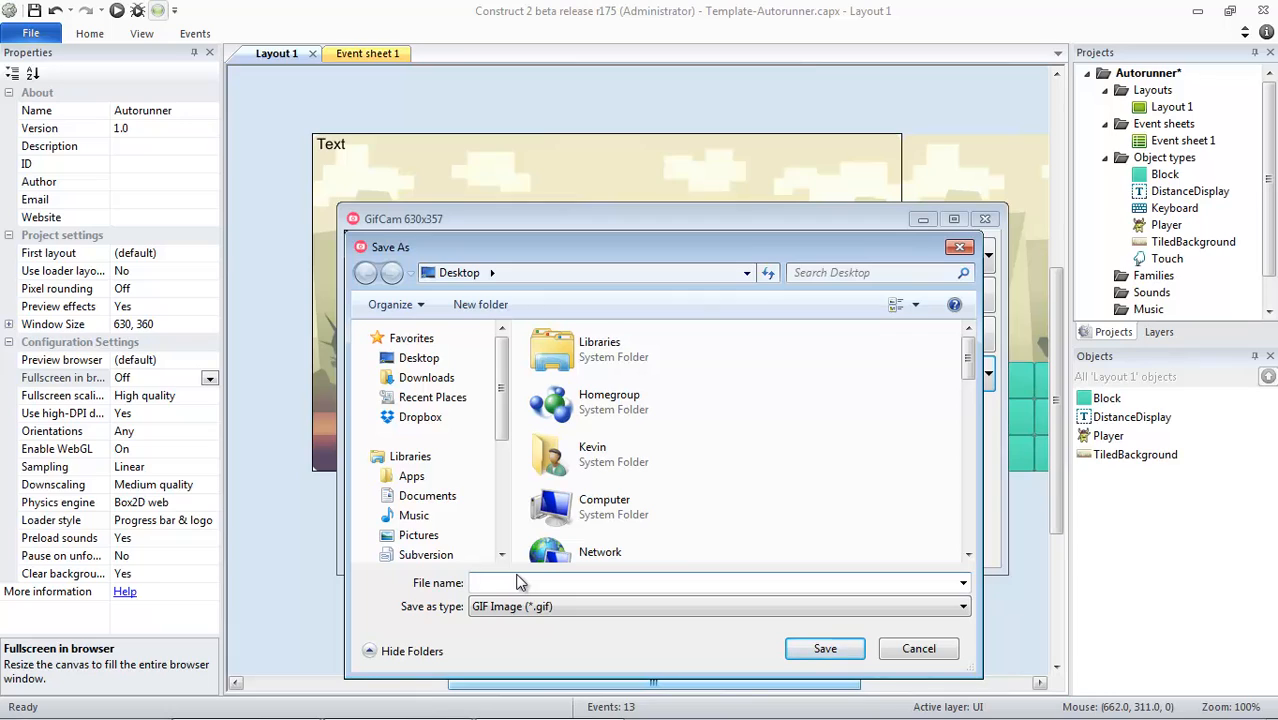
type("Autorunner")
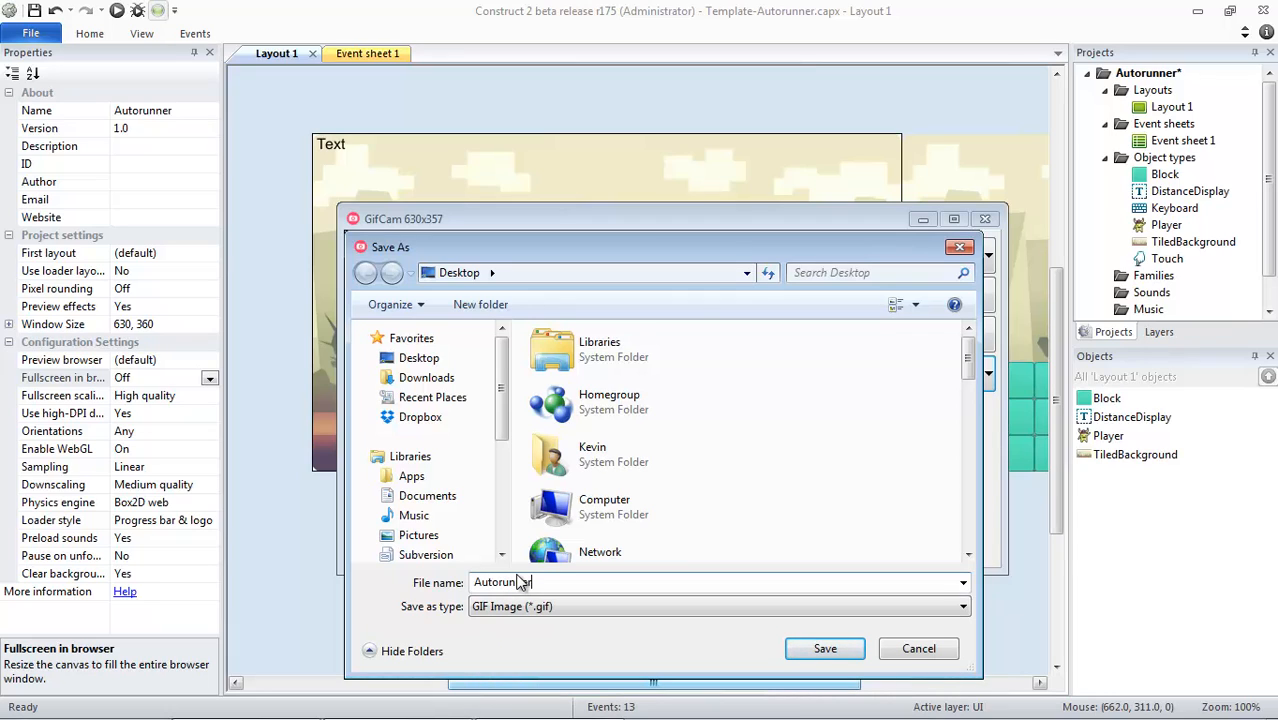
left_click(916, 648)
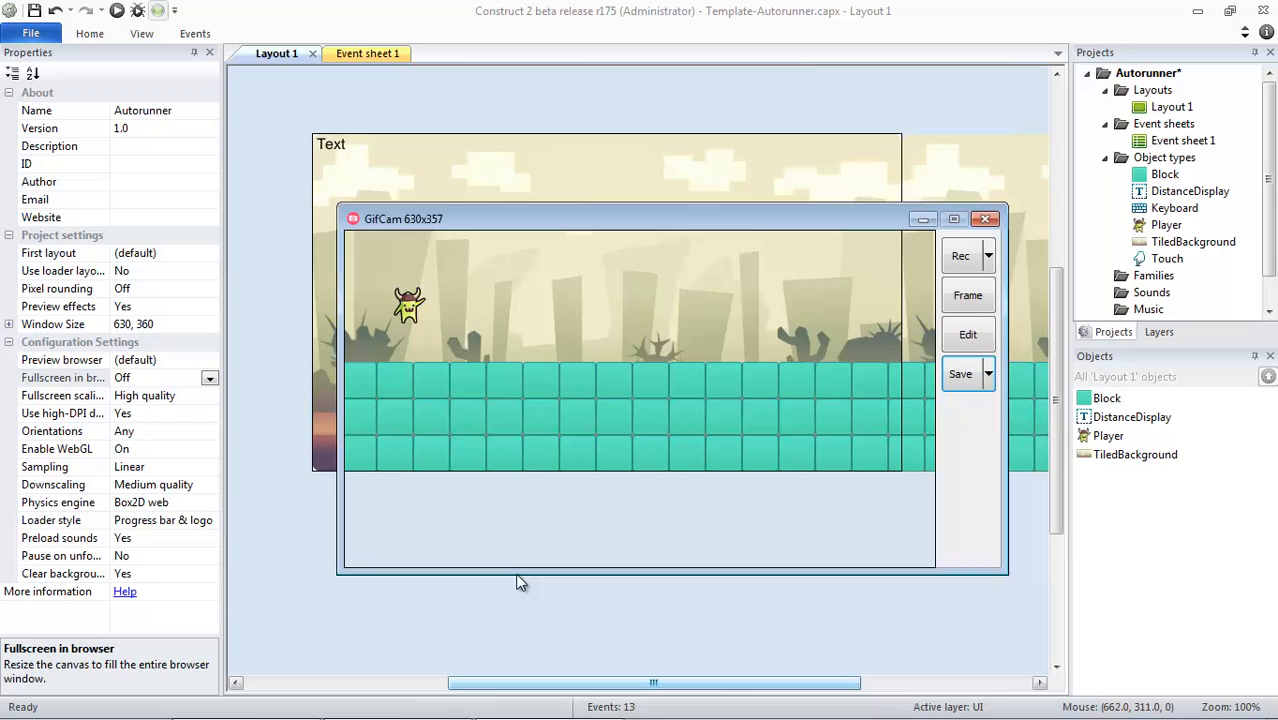